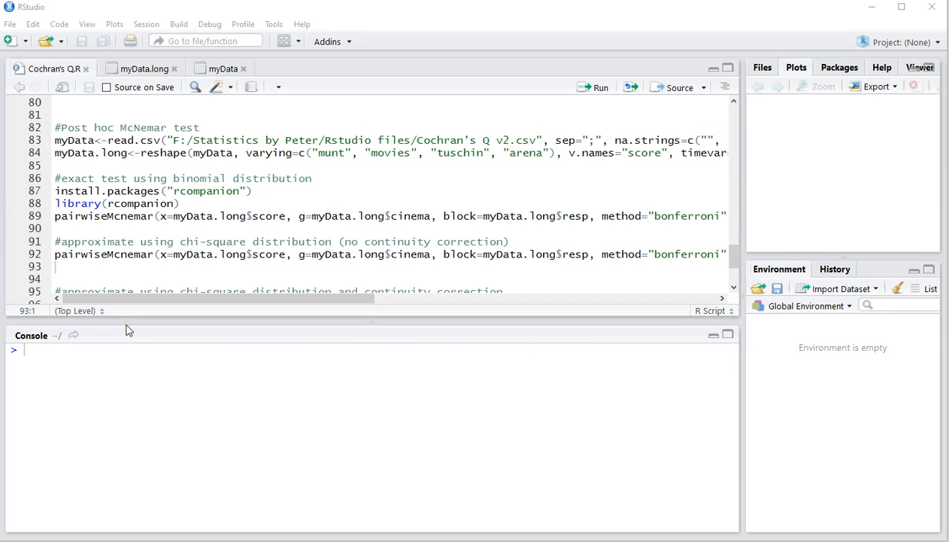
Close the myData.long view and scroll the Cochran's Q script to the #Post hoc McNemar comment.
left_click(152, 127)
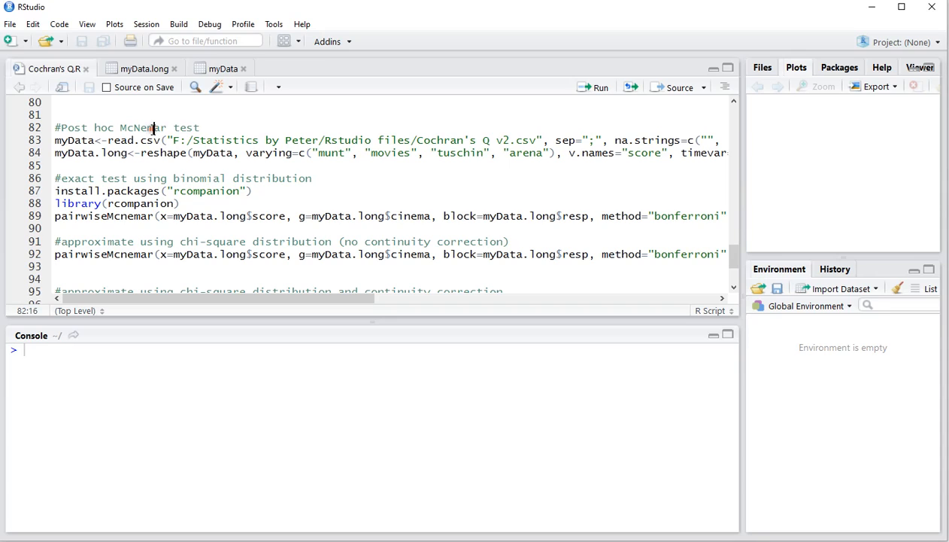
mouse_move(196, 69)
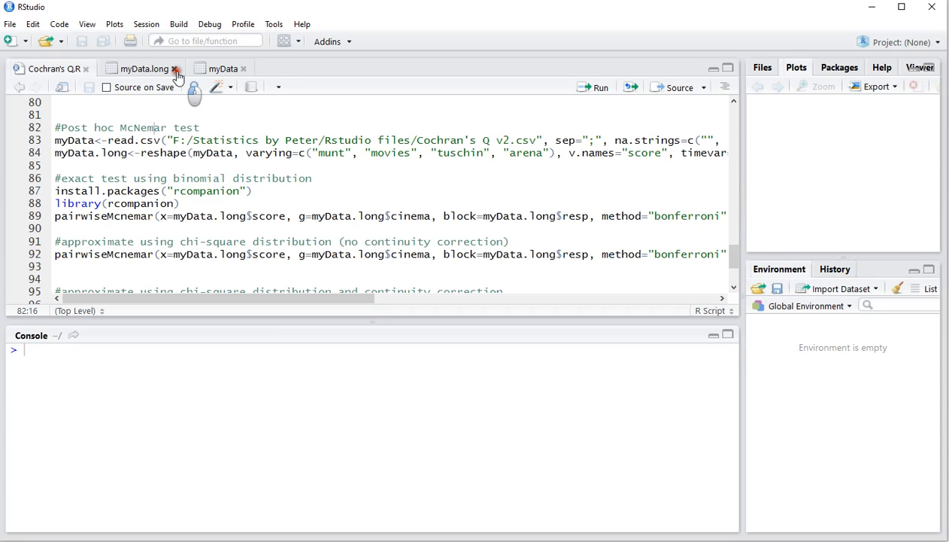
left_click(178, 67)
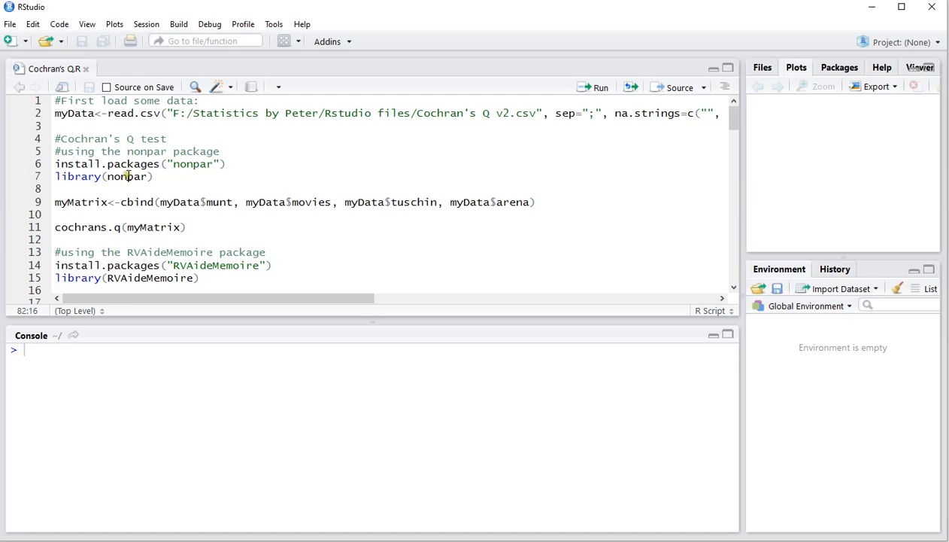
scroll("down", 3)
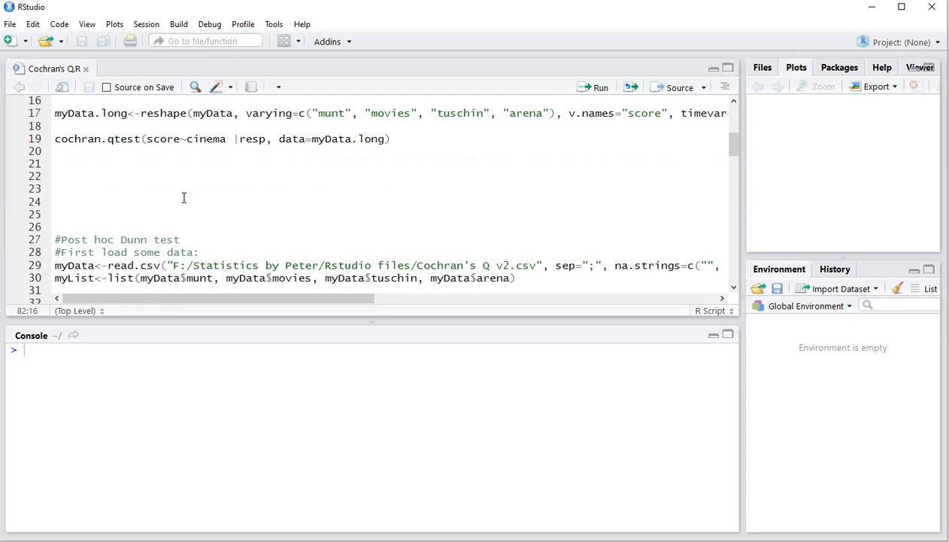
scroll("down", 3)
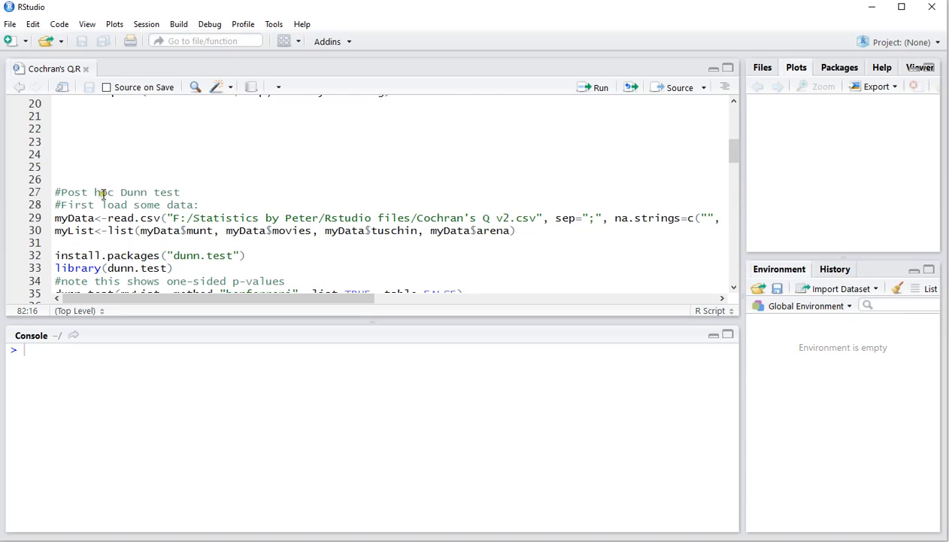
scroll("down", 3)
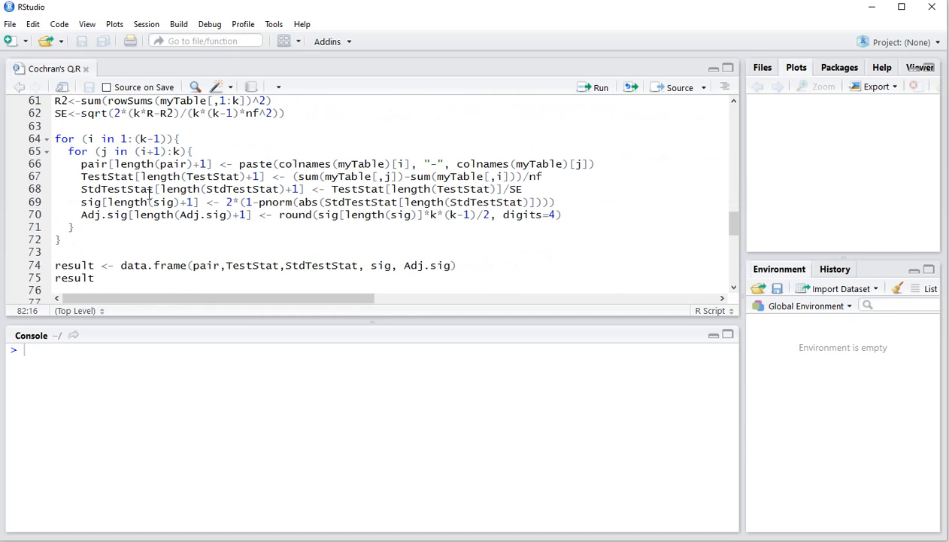
scroll("down", 3)
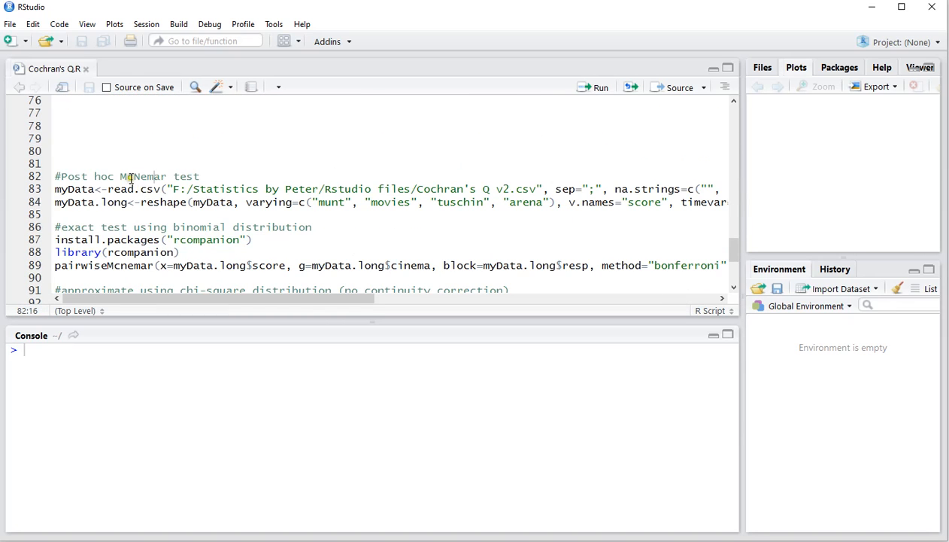
double_click(150, 176)
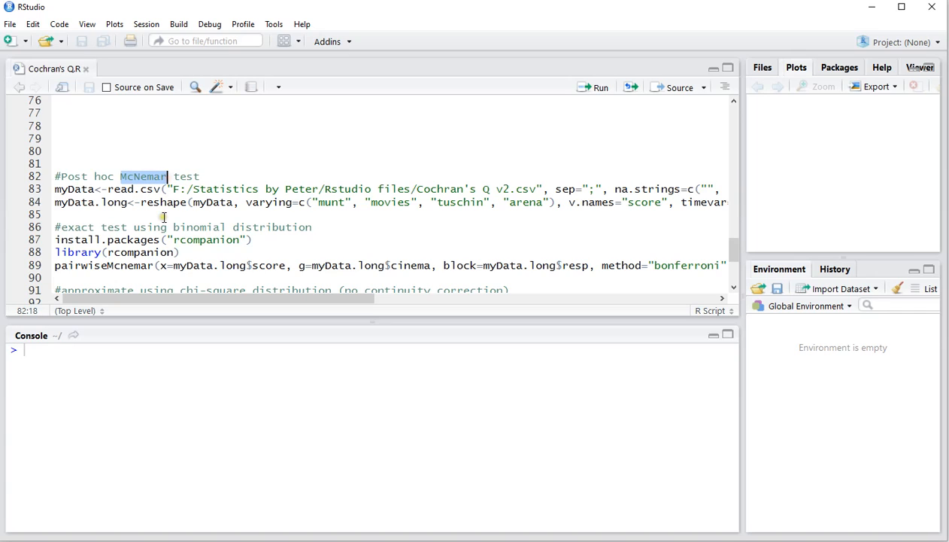
mouse_move(190, 217)
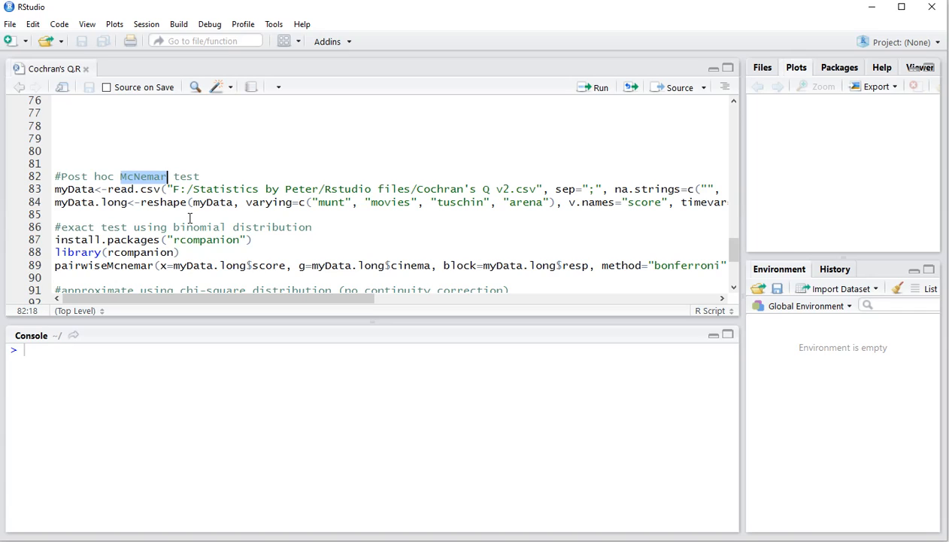
mouse_move(87, 188)
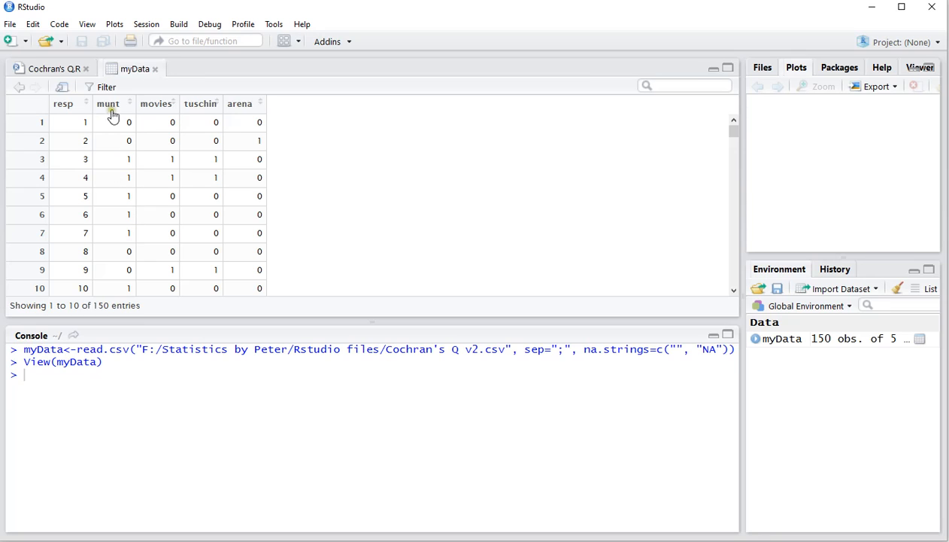
mouse_move(63, 107)
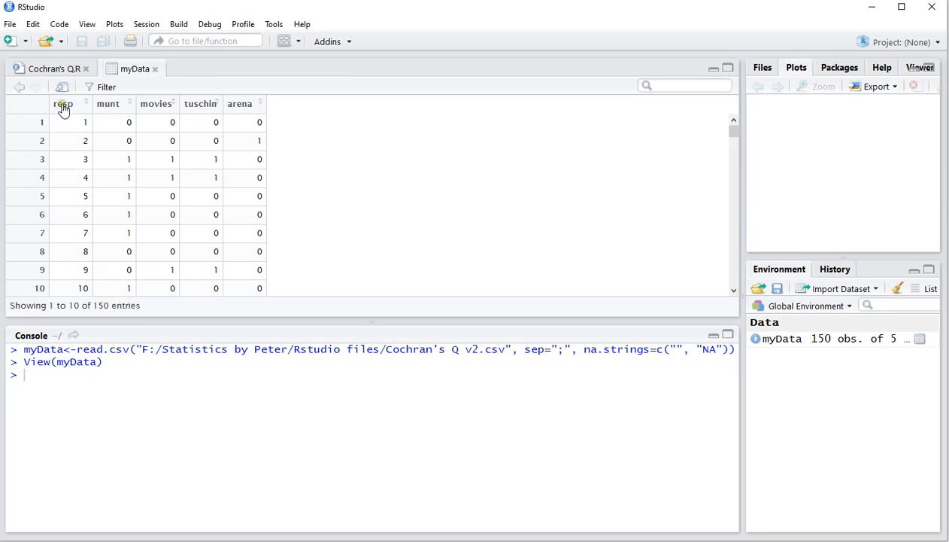
mouse_move(199, 111)
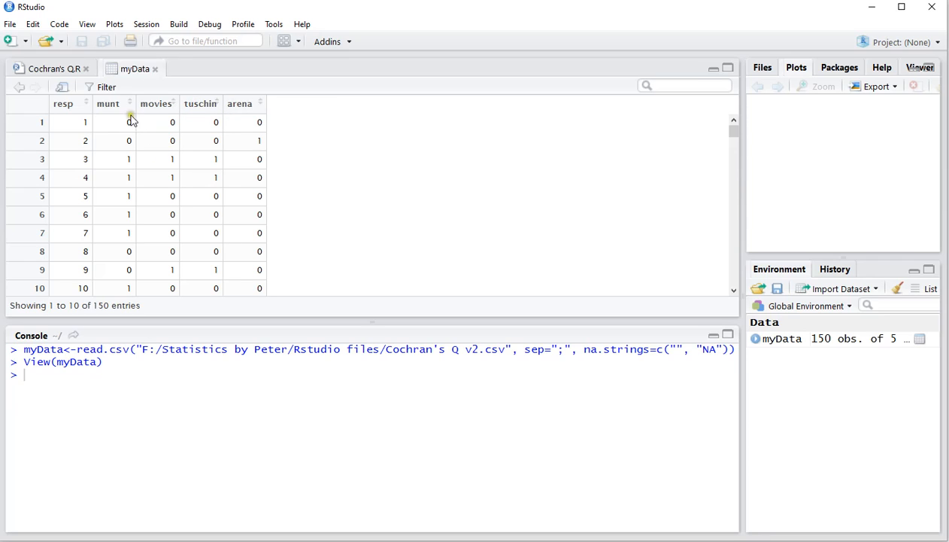
mouse_move(235, 145)
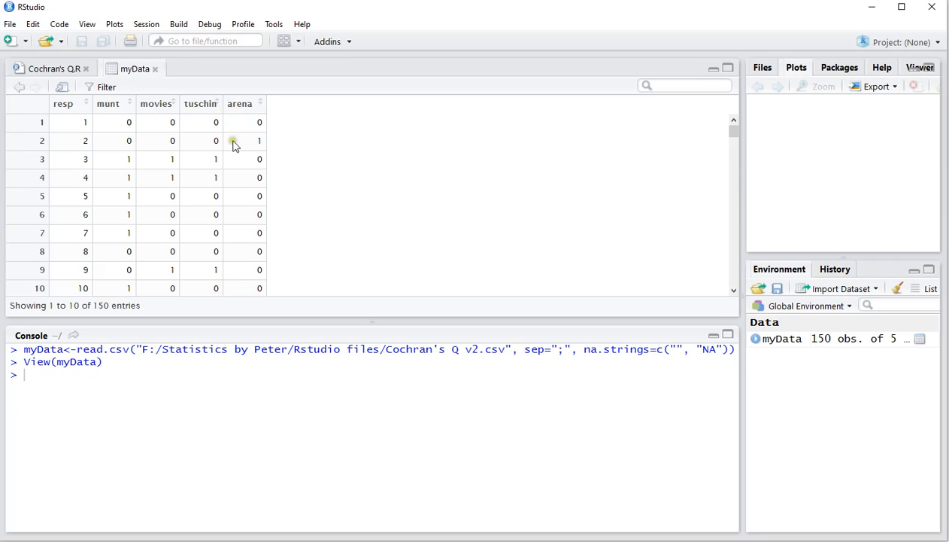
mouse_move(218, 159)
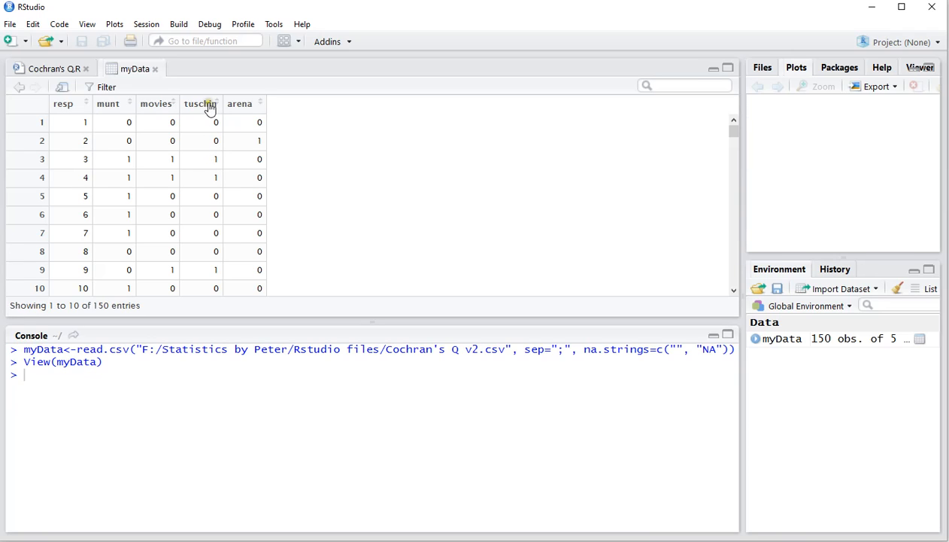
mouse_move(243, 160)
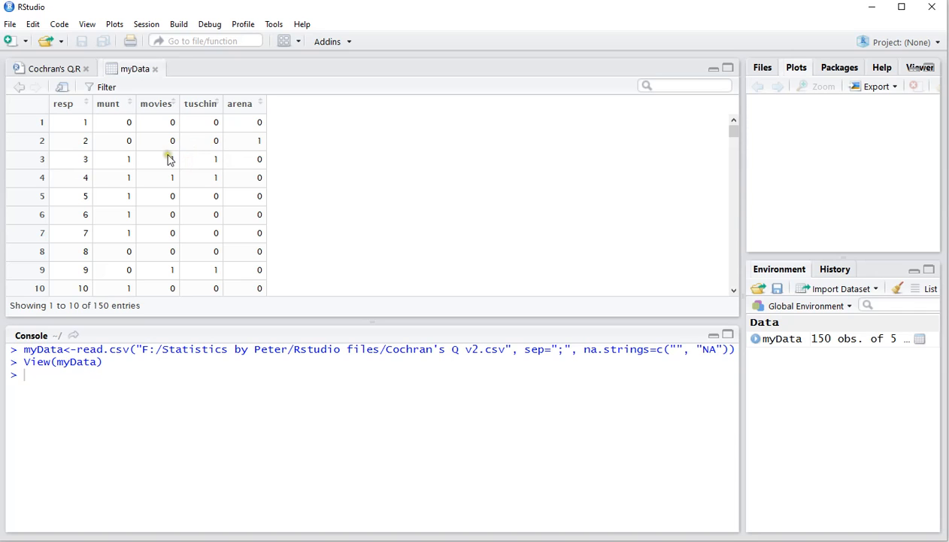
Return to Cochran's Q.R and reveal the end of the reshape line 84 with timevar cinema and long direction.
left_click(47, 69)
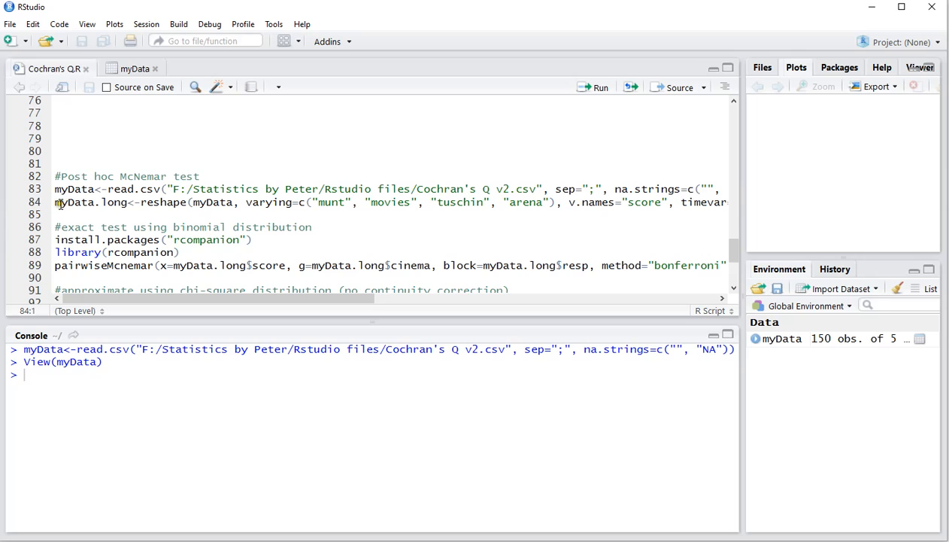
mouse_move(73, 204)
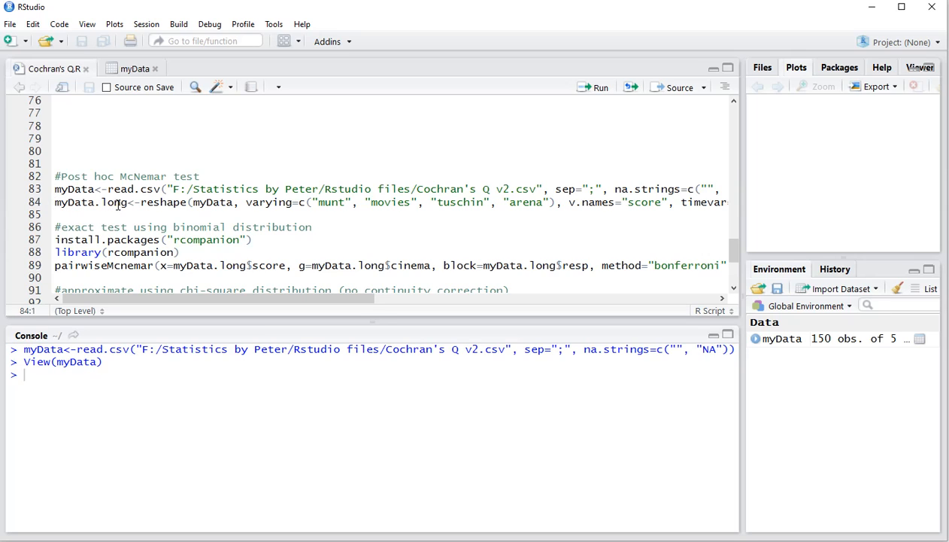
double_click(161, 201)
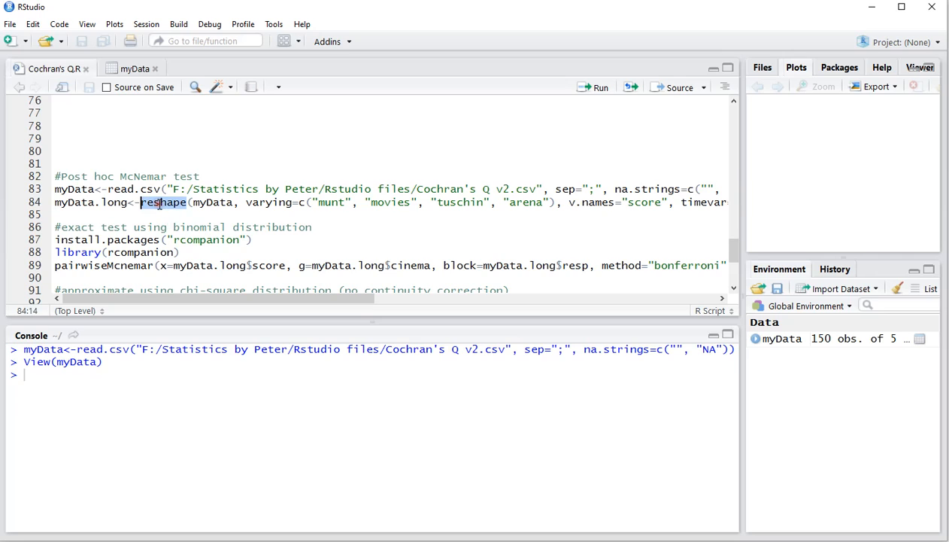
left_click(263, 202)
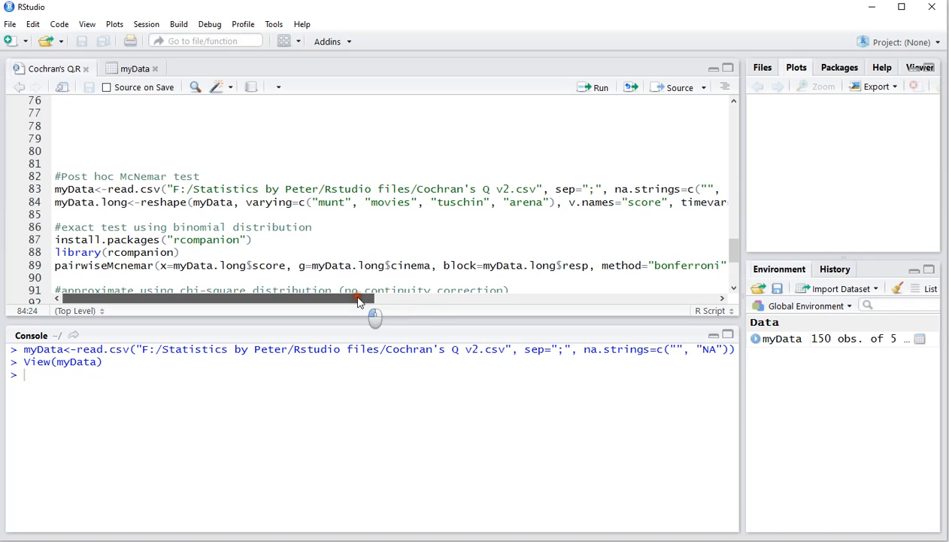
left_click_drag(361, 298, 554, 298)
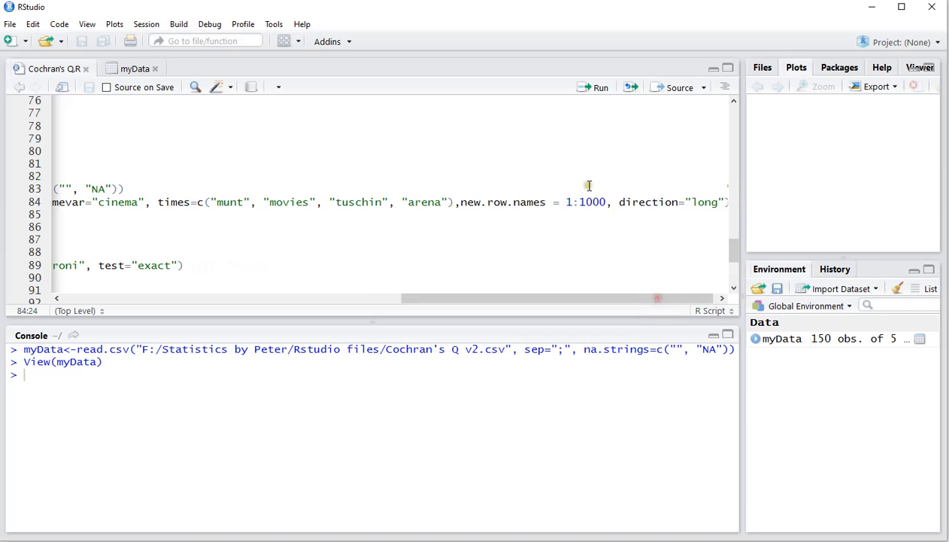
mouse_move(646, 164)
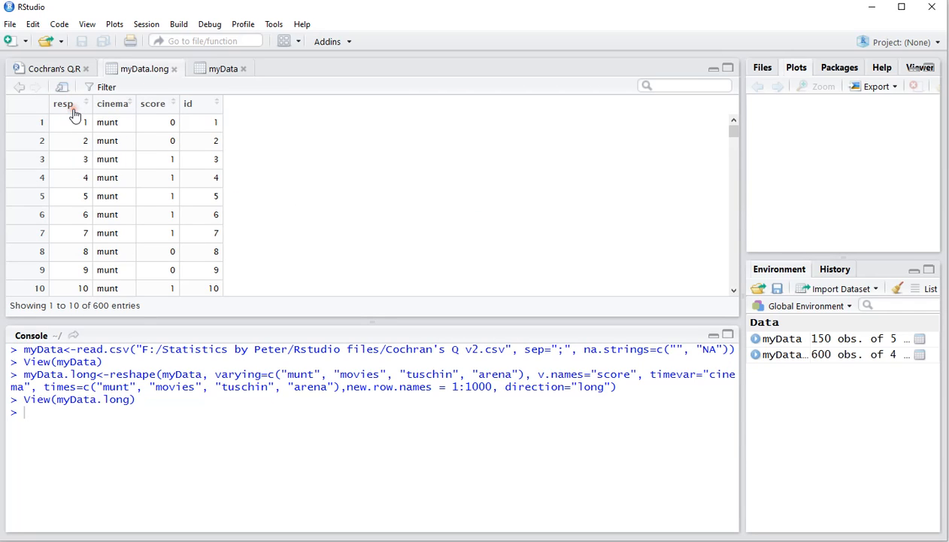
Sort myData.long by resp both ways, compare it with the wide myData table, then return to the script.
left_click(66, 104)
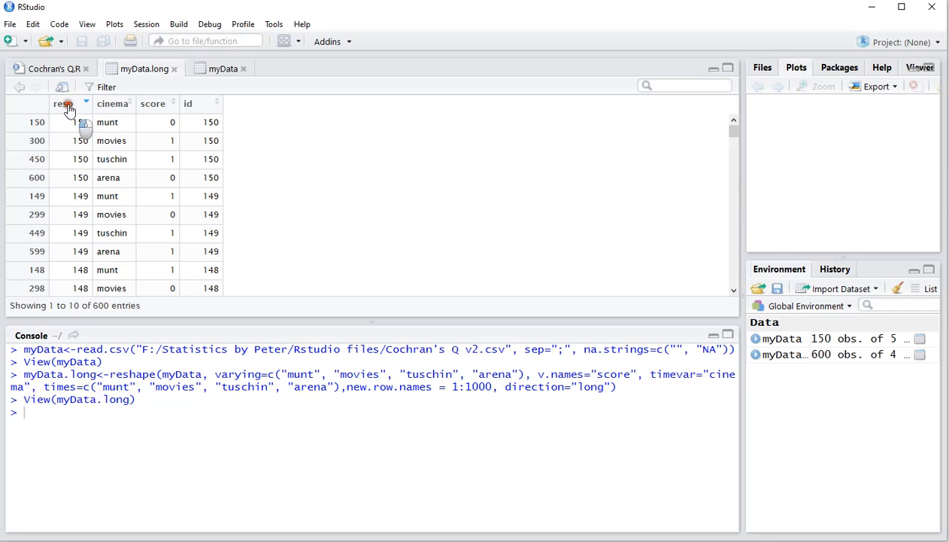
left_click(65, 104)
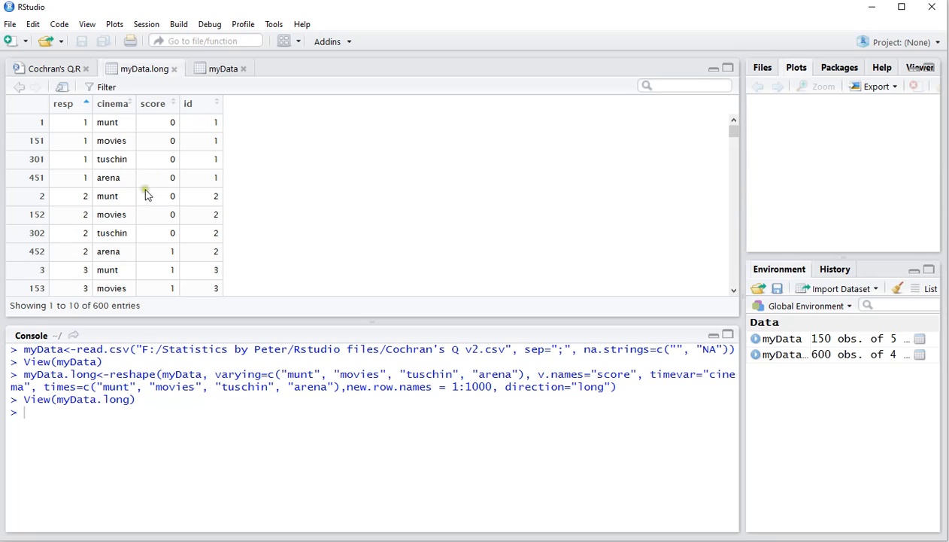
mouse_move(159, 190)
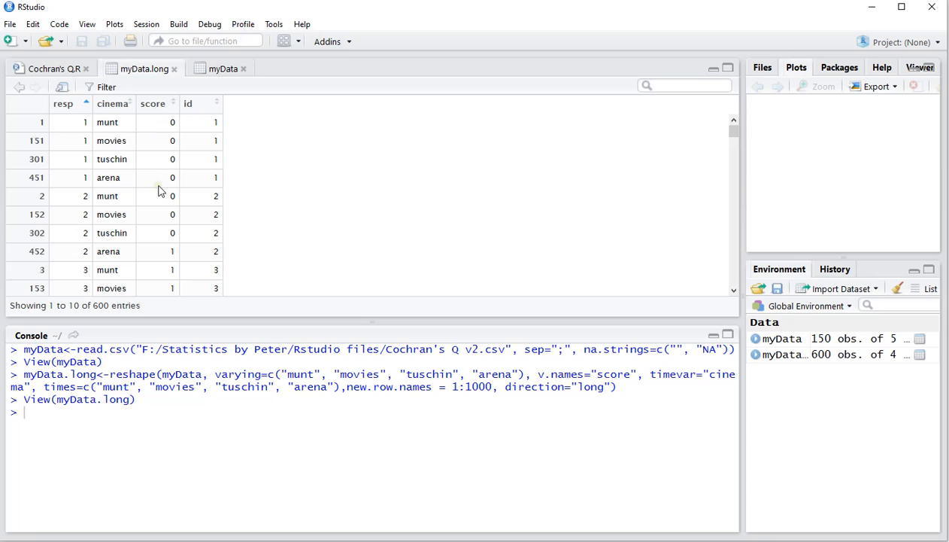
left_click(222, 70)
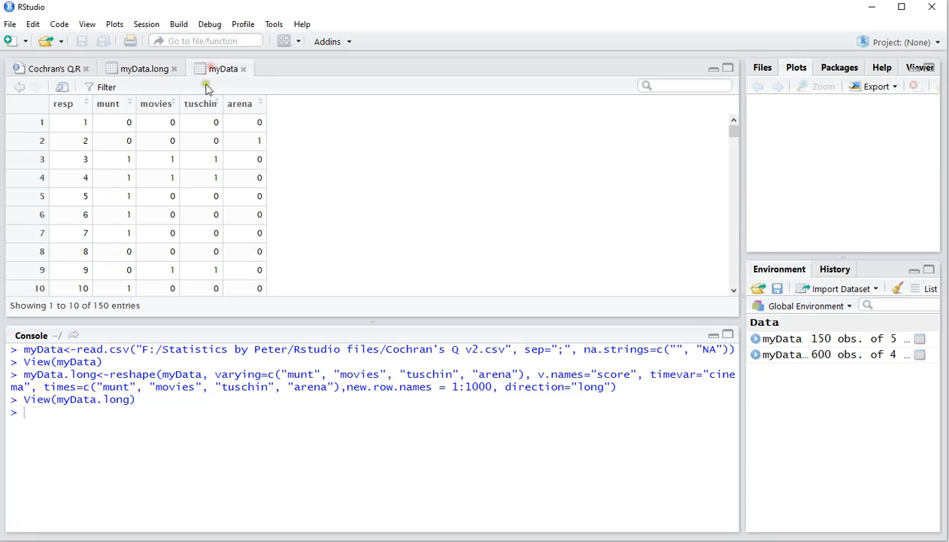
mouse_move(244, 127)
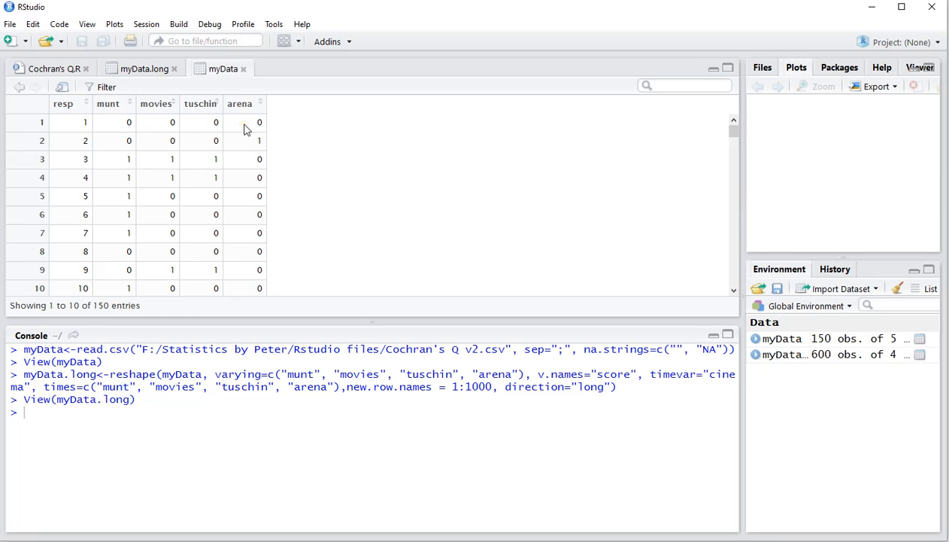
mouse_move(133, 78)
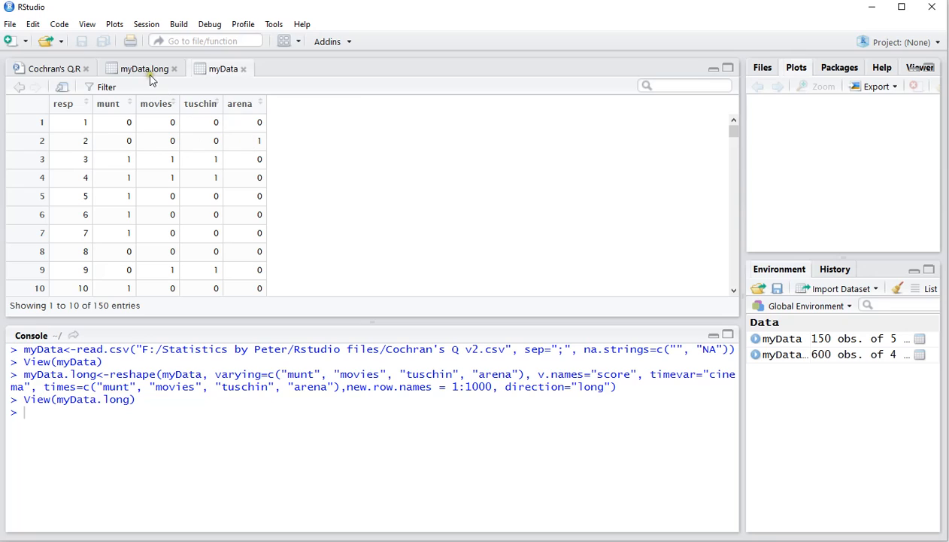
left_click(135, 69)
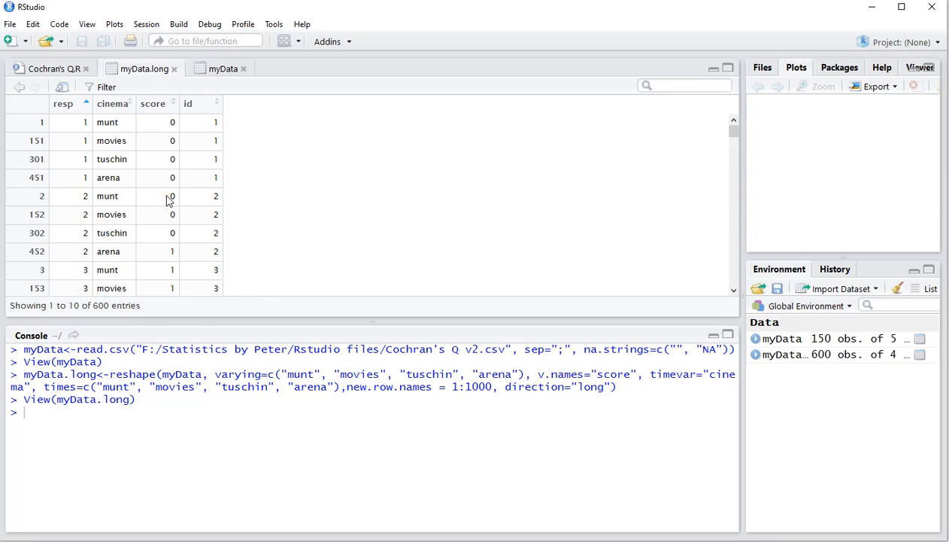
mouse_move(99, 252)
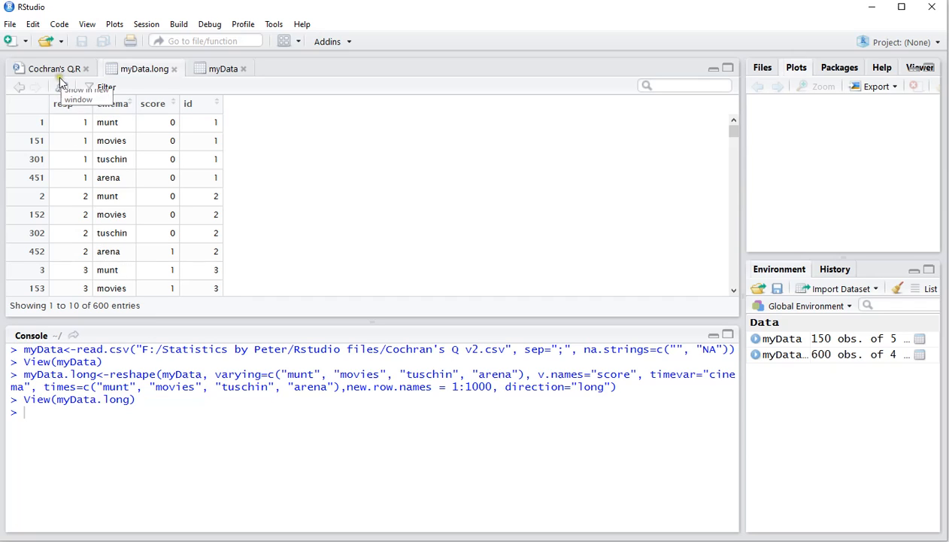
left_click(42, 70)
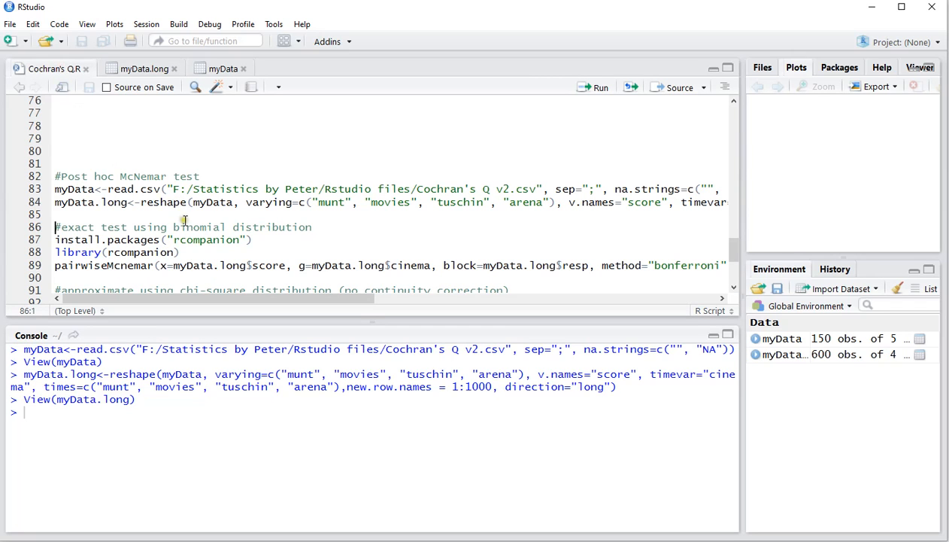
mouse_move(185, 204)
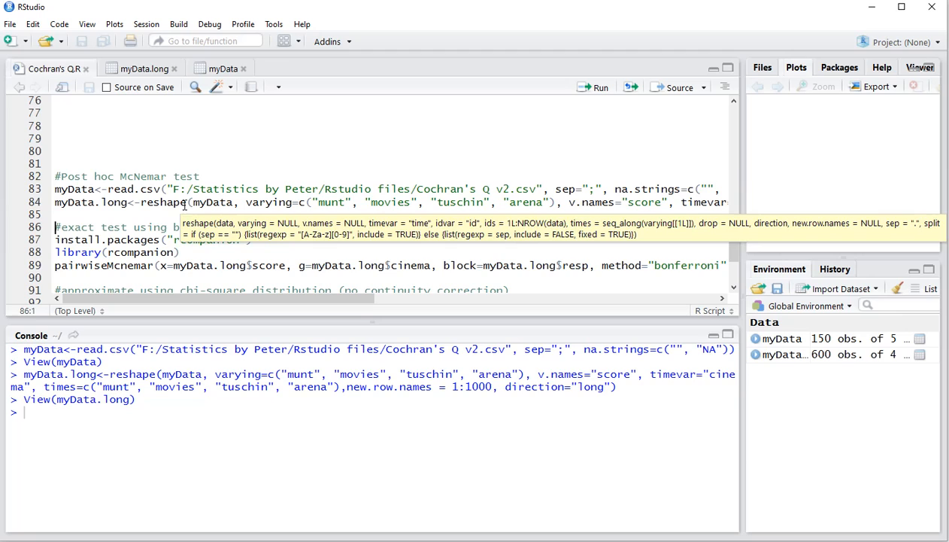
Run library(rcompanion), accepting the version warning shown in the console.
left_click(194, 217)
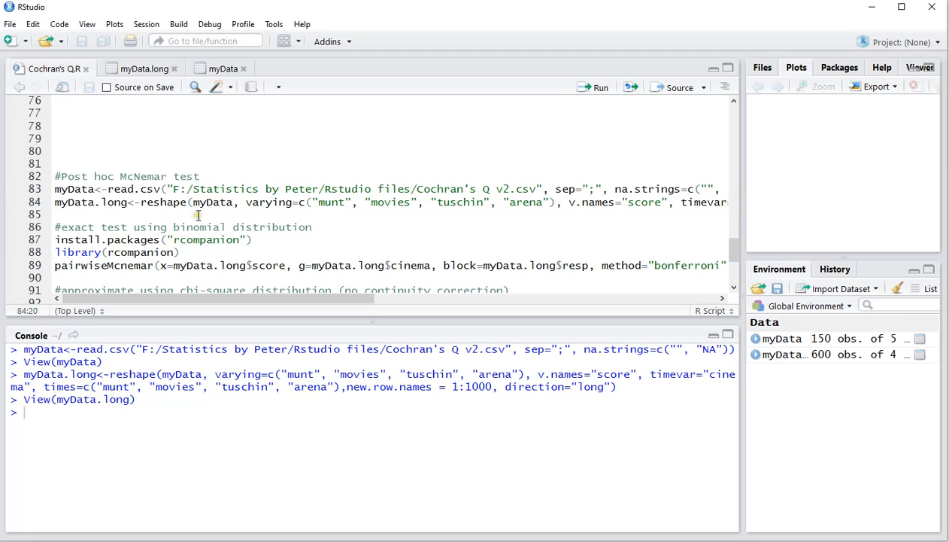
scroll("down", 3)
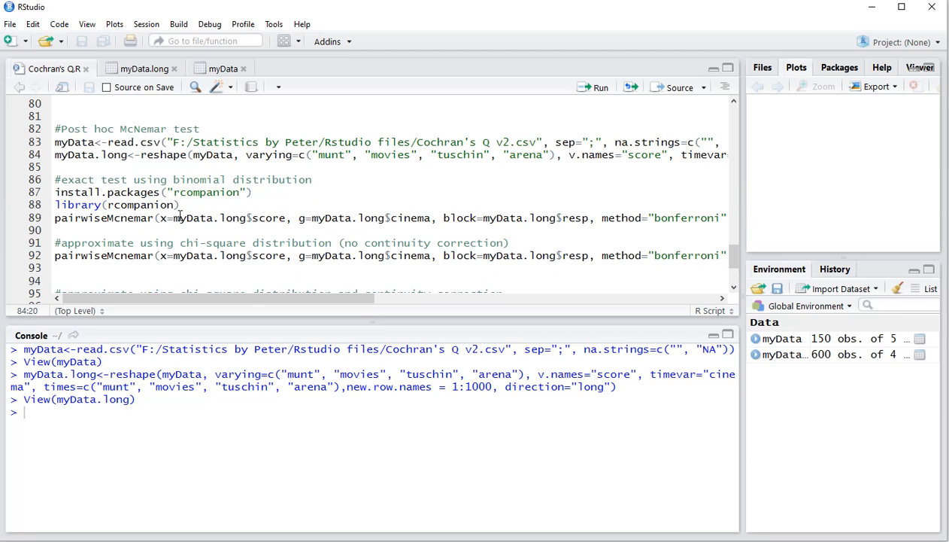
mouse_move(72, 192)
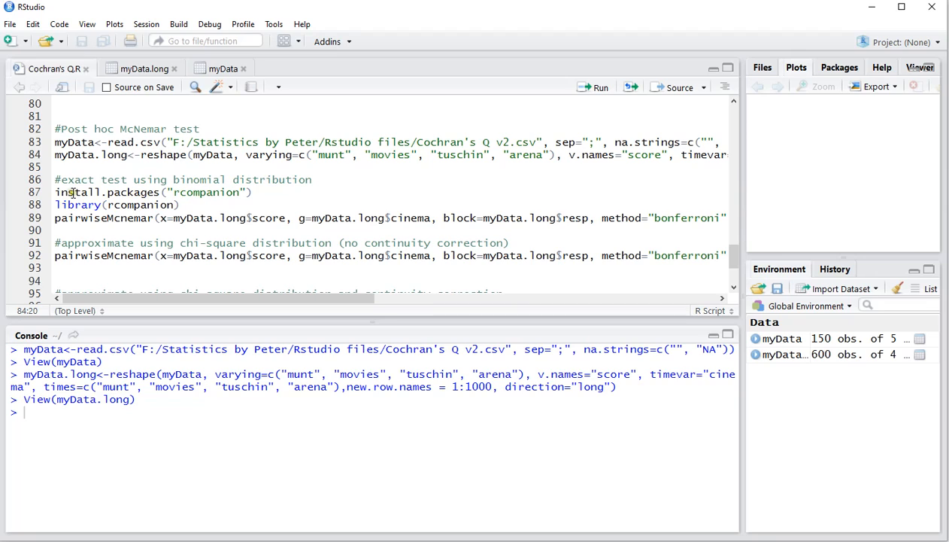
mouse_move(199, 193)
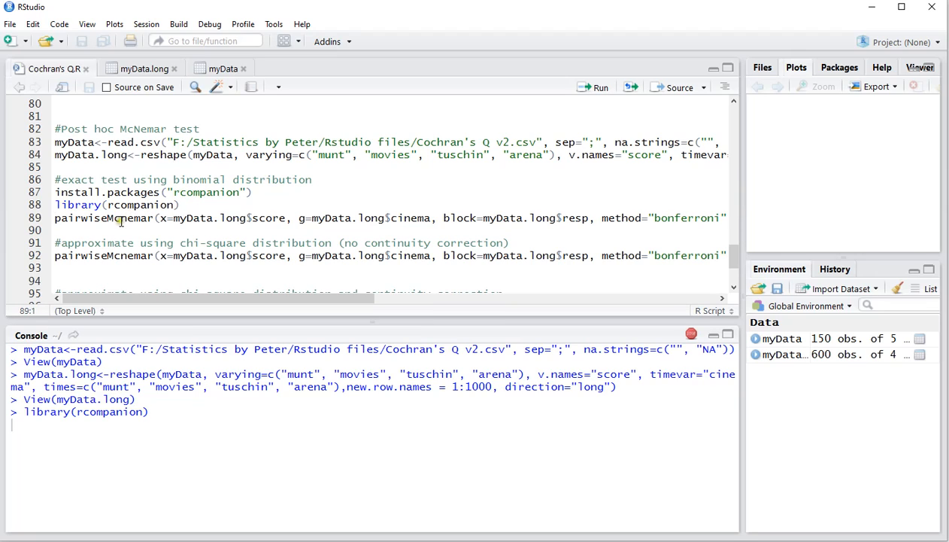
key("Return")
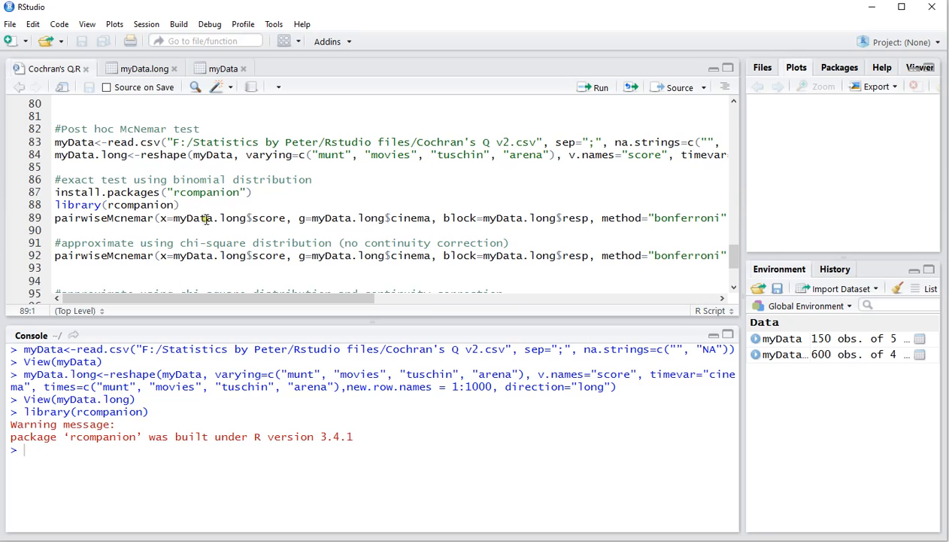
mouse_move(468, 220)
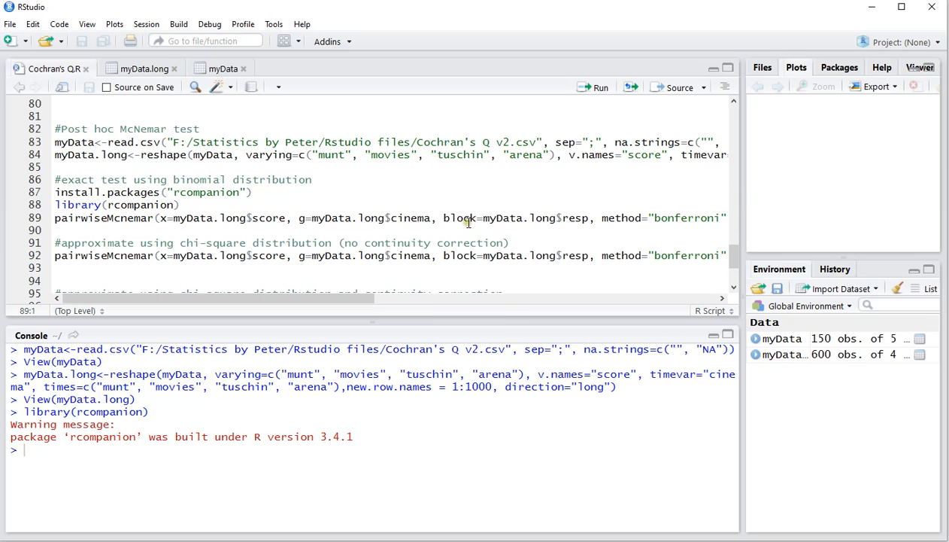
mouse_move(575, 218)
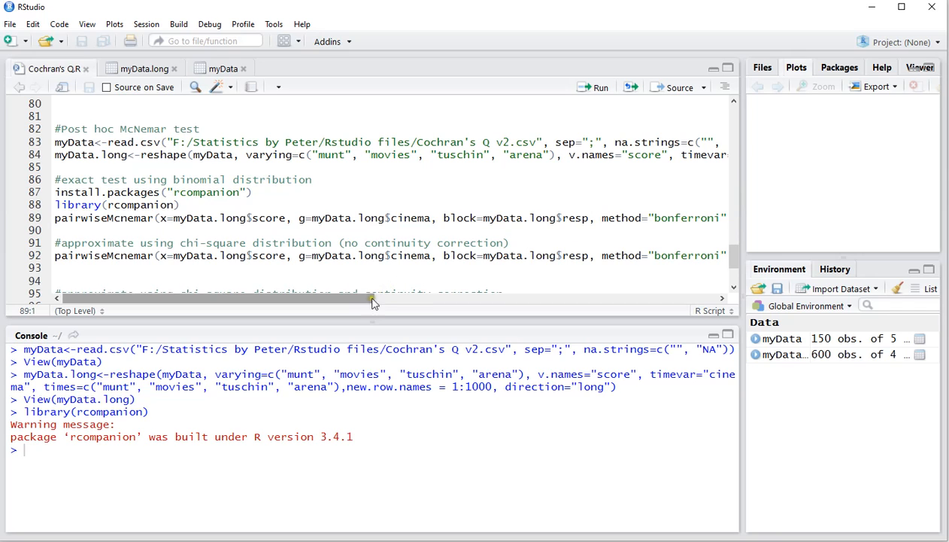
left_click_drag(368, 298, 388, 298)
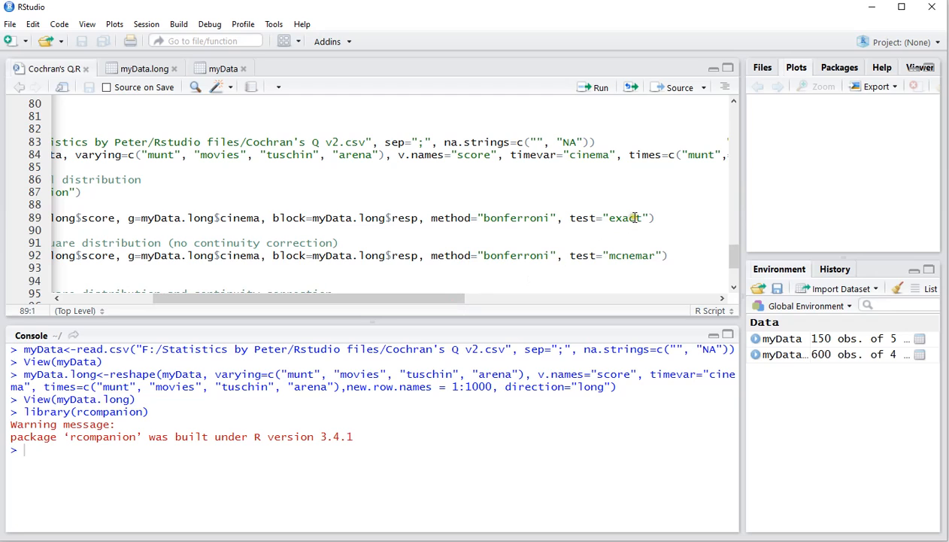
Run the pairwiseMcnemar line with test="exact" to get Bonferroni-adjusted p-values for the six comparisons.
left_click(633, 217)
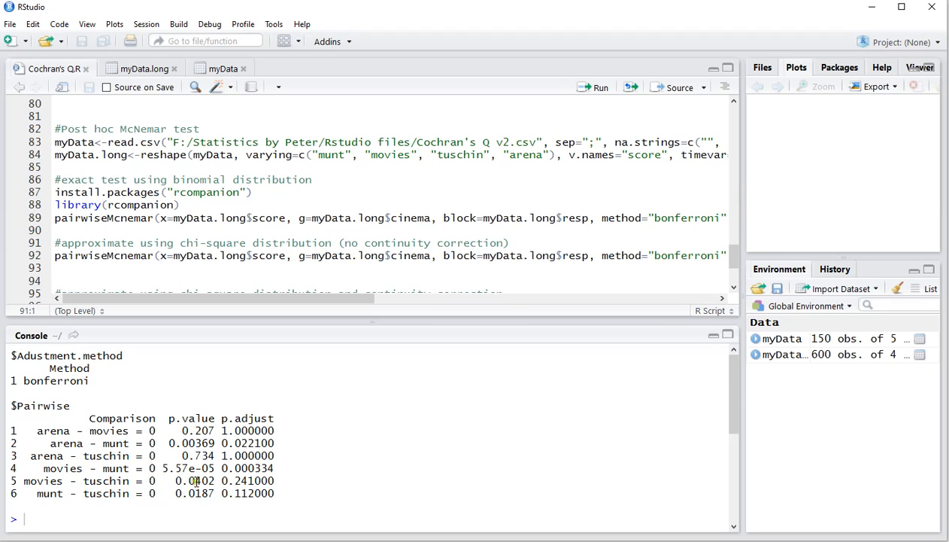
mouse_move(243, 481)
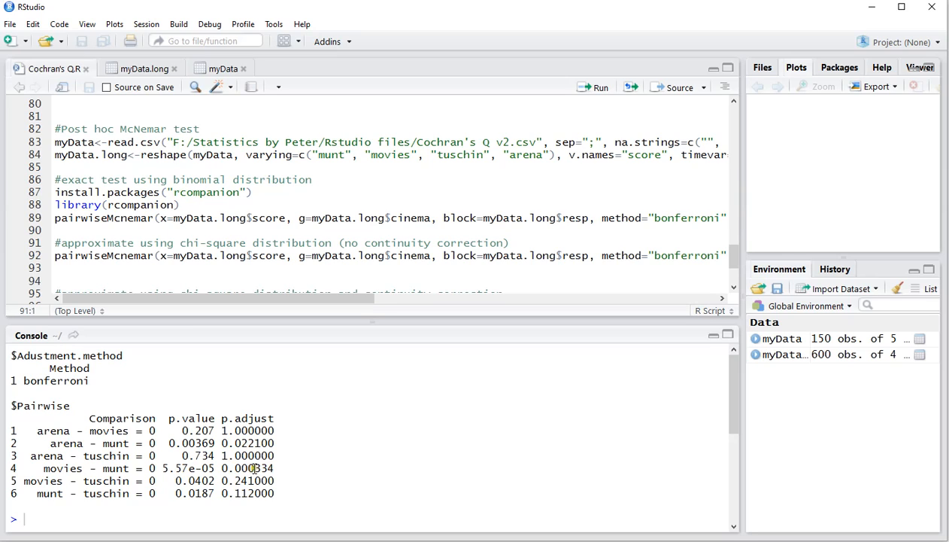
mouse_move(121, 461)
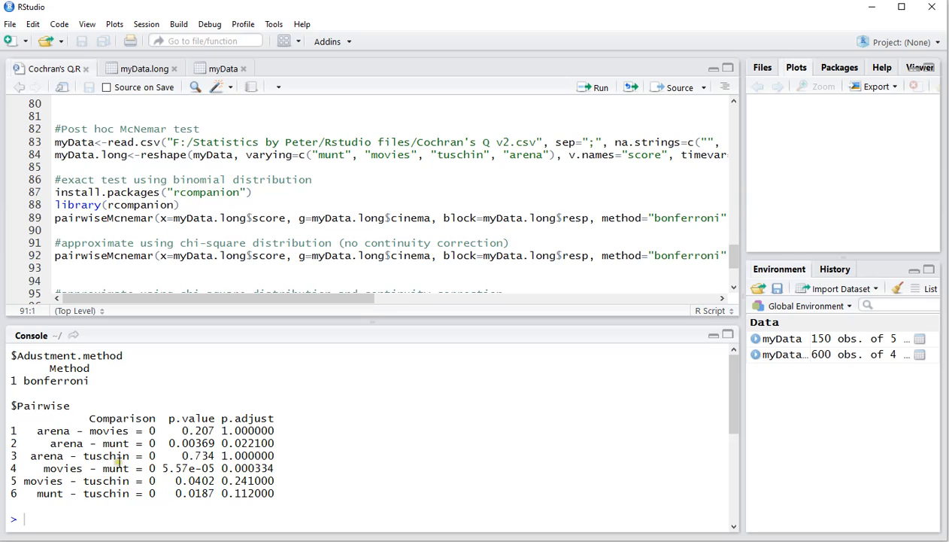
mouse_move(219, 443)
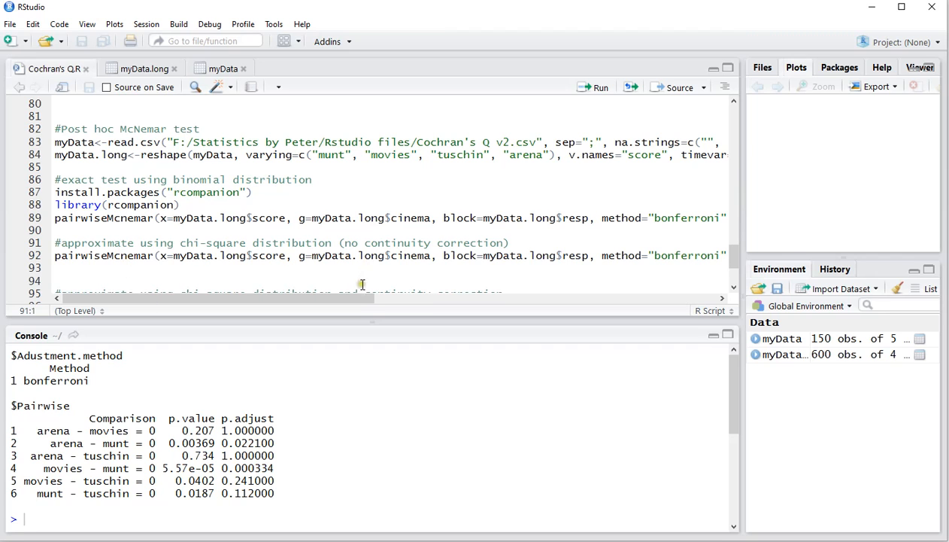
Run the pairwiseMcnemar line with test="mcnemar" and no continuity correction for a new p-value table.
scroll("right", 3)
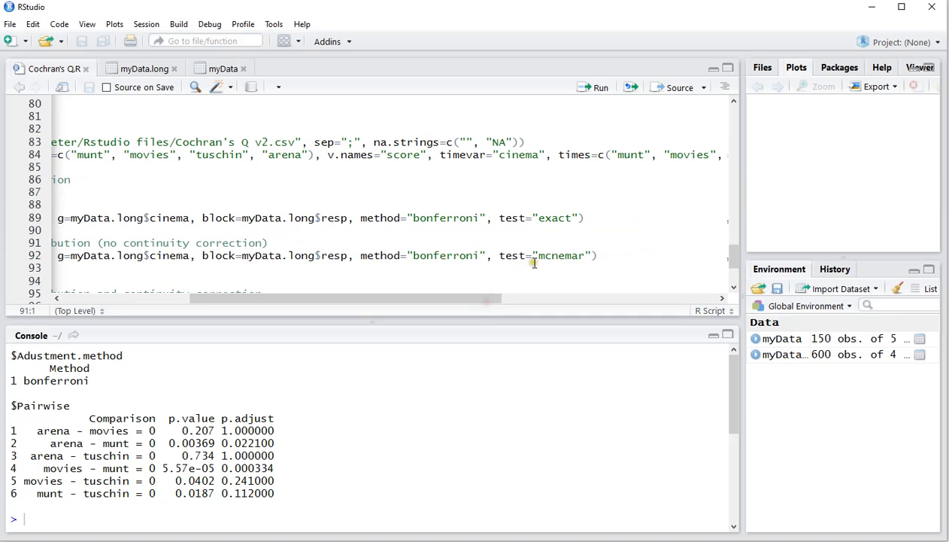
left_click_drag(489, 298, 379, 301)
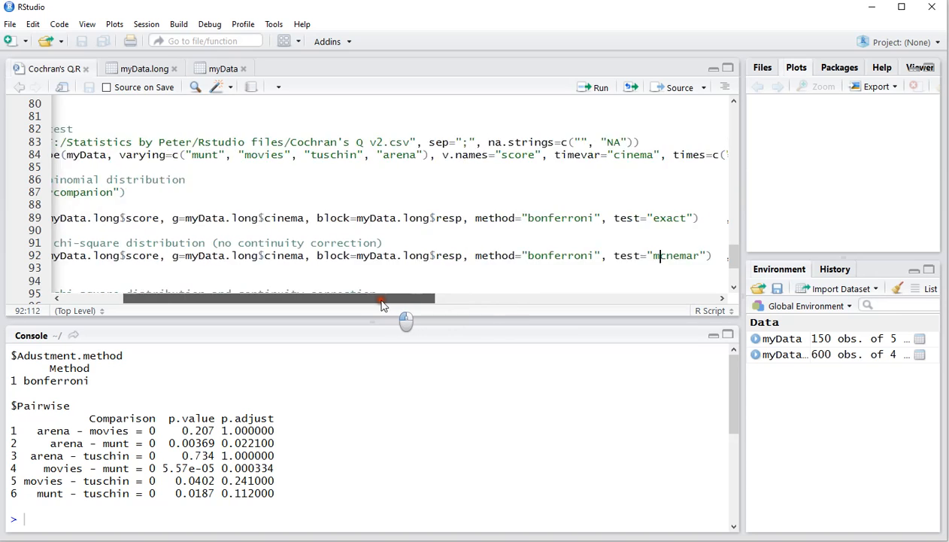
scroll("left", 3)
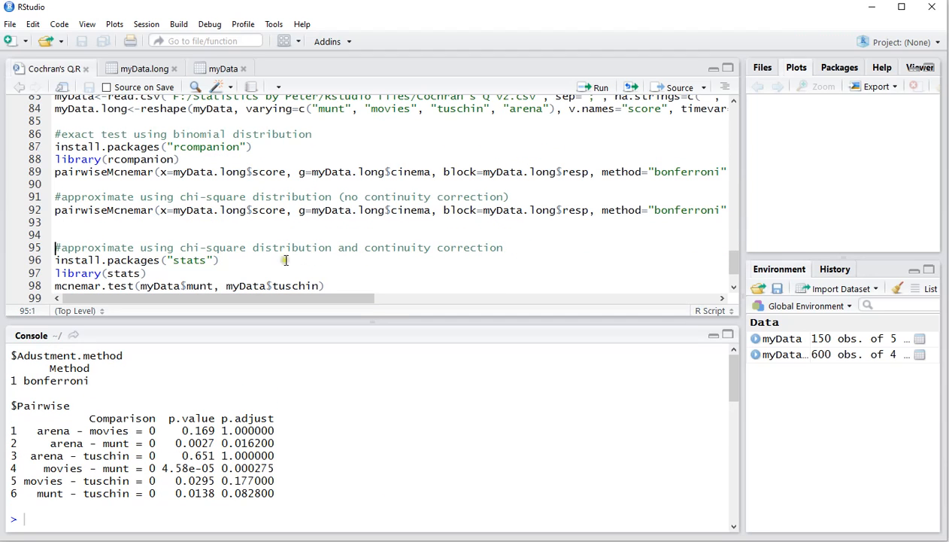
left_click(101, 211)
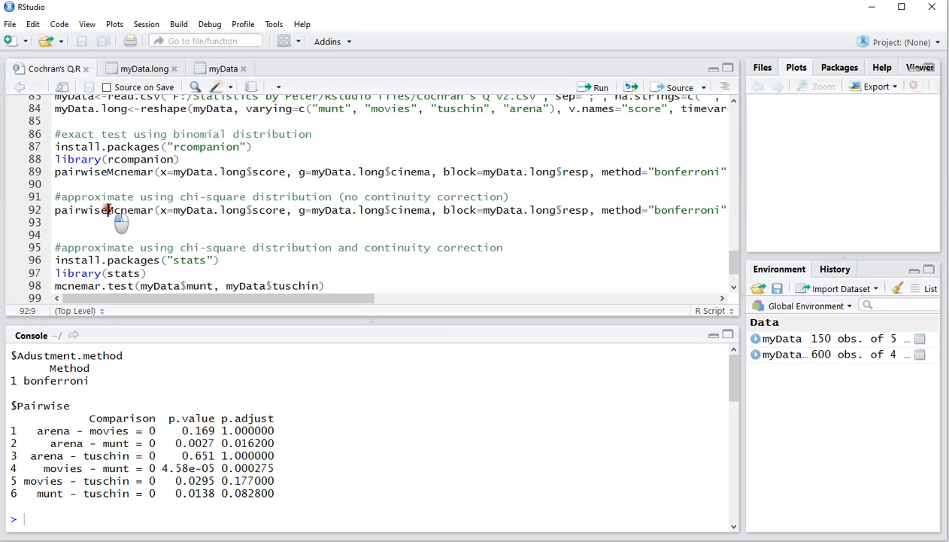
double_click(129, 211)
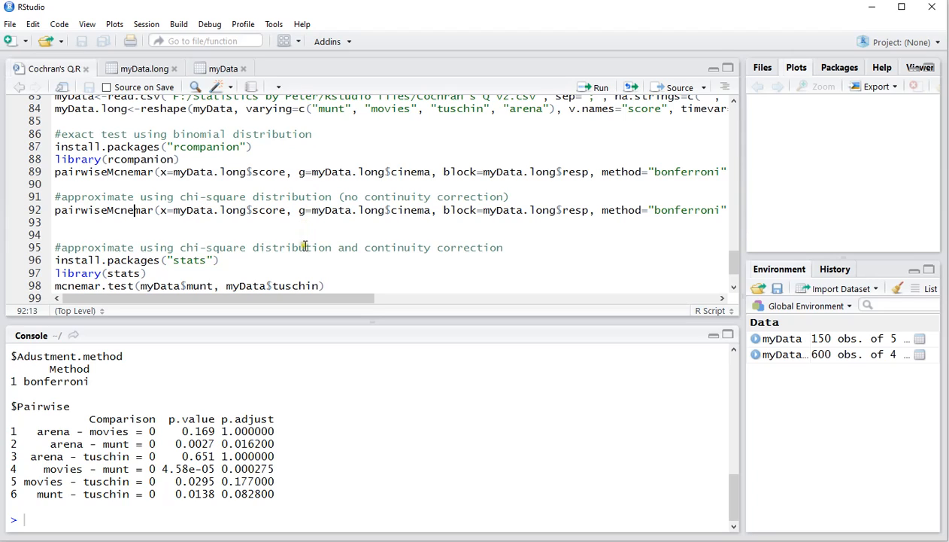
mouse_move(361, 246)
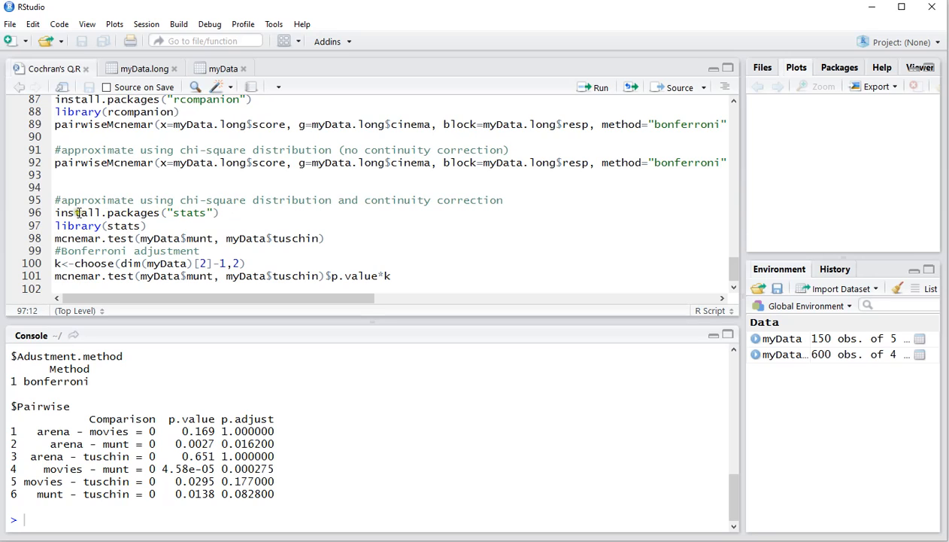
Run library(stats) and mcnemar.test for munt versus tuschin, giving p-value 0.01935.
triple_click(98, 226)
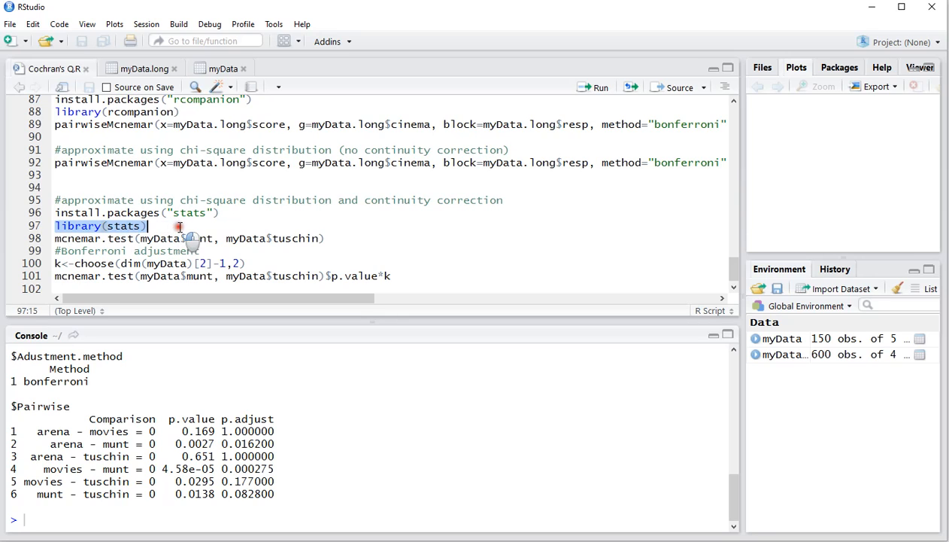
left_click(593, 87)
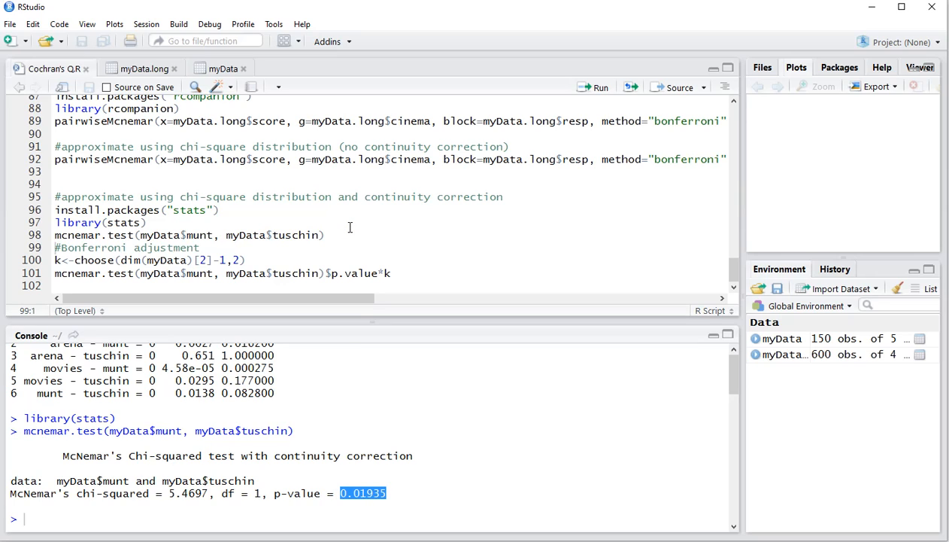
mouse_move(96, 259)
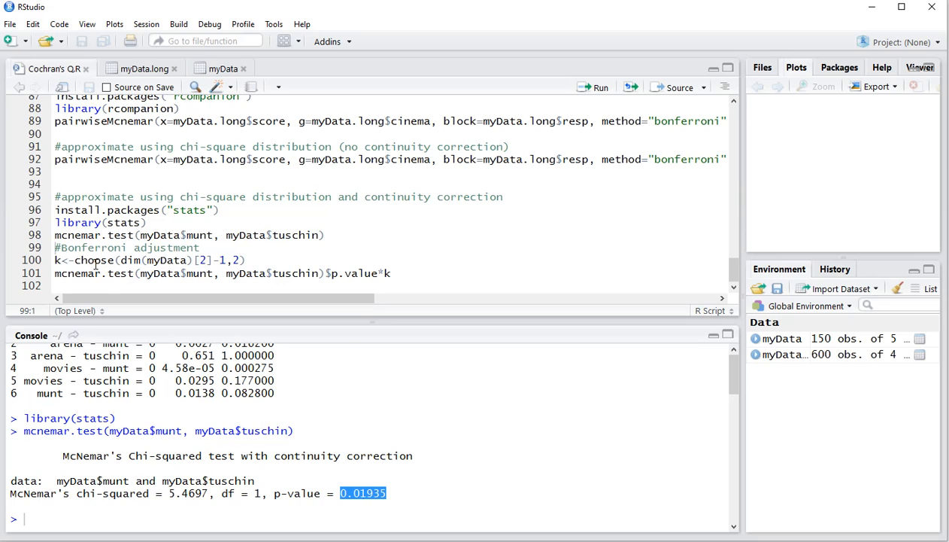
Compute k = 6 with choose() and the Bonferroni-adjusted munt vs tuschin p-value 0.1160939.
left_click(75, 261)
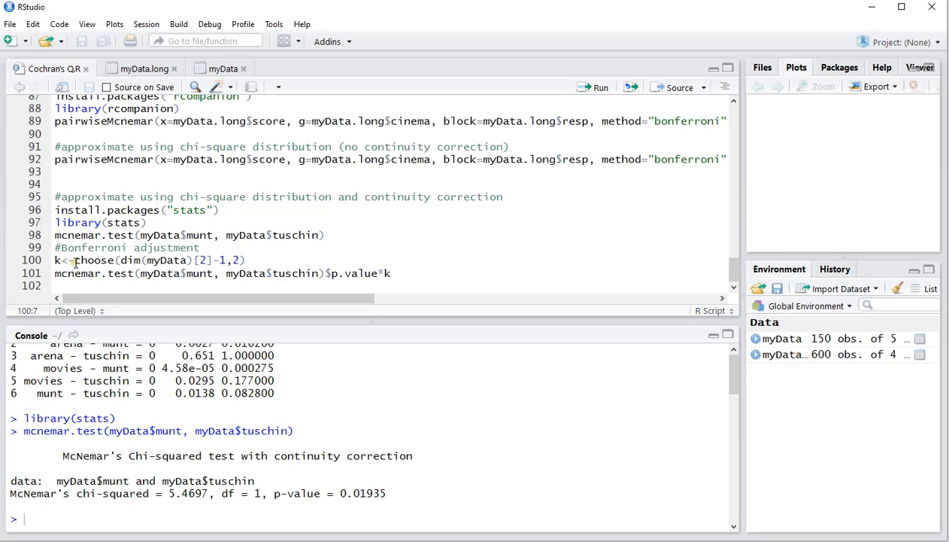
double_click(93, 259)
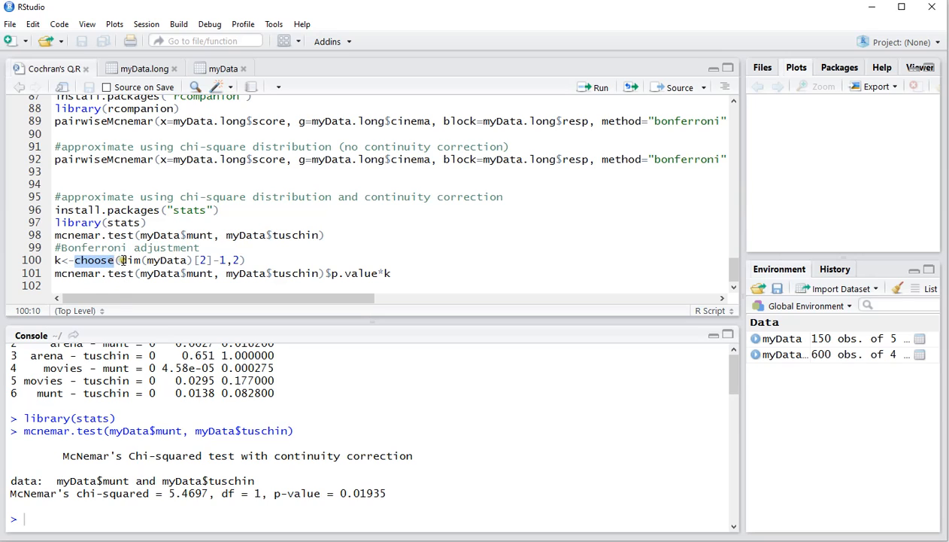
left_click_drag(75, 259, 226, 259)
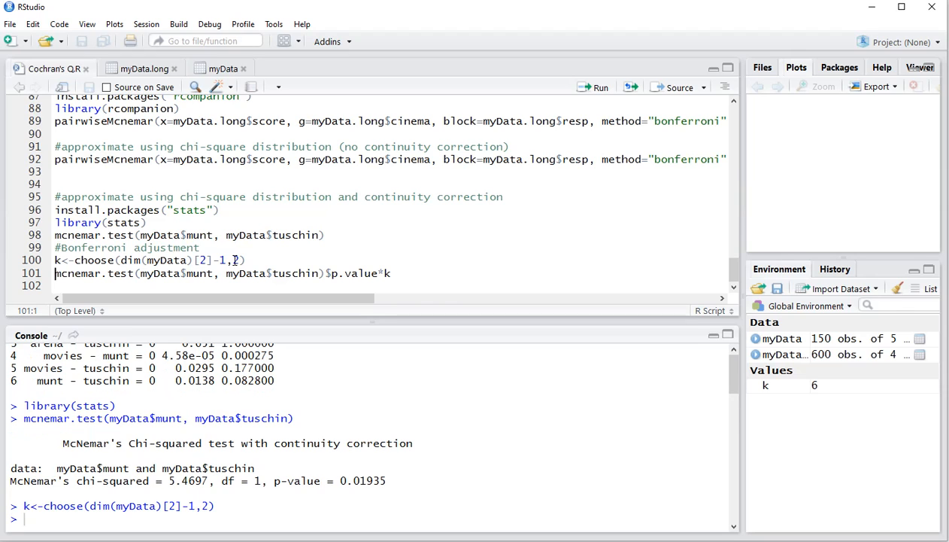
mouse_move(820, 389)
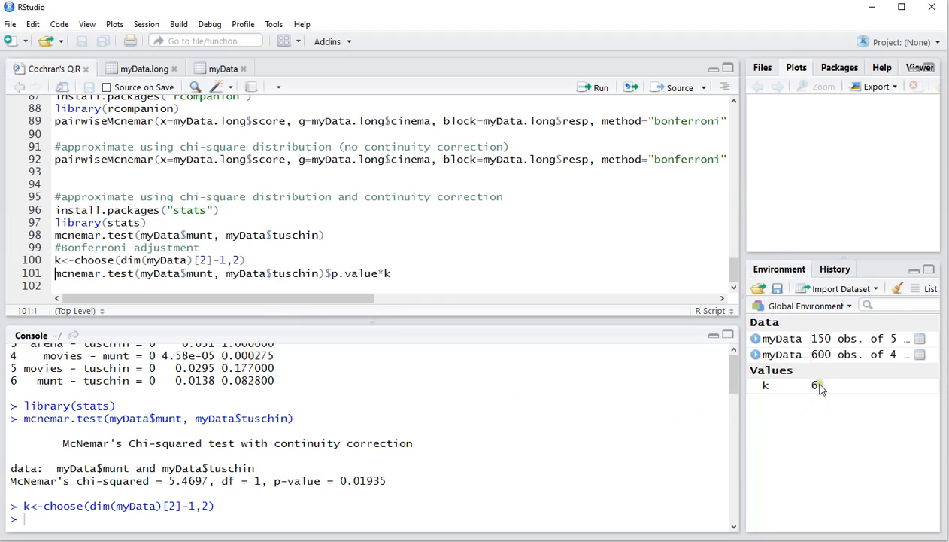
mouse_move(819, 388)
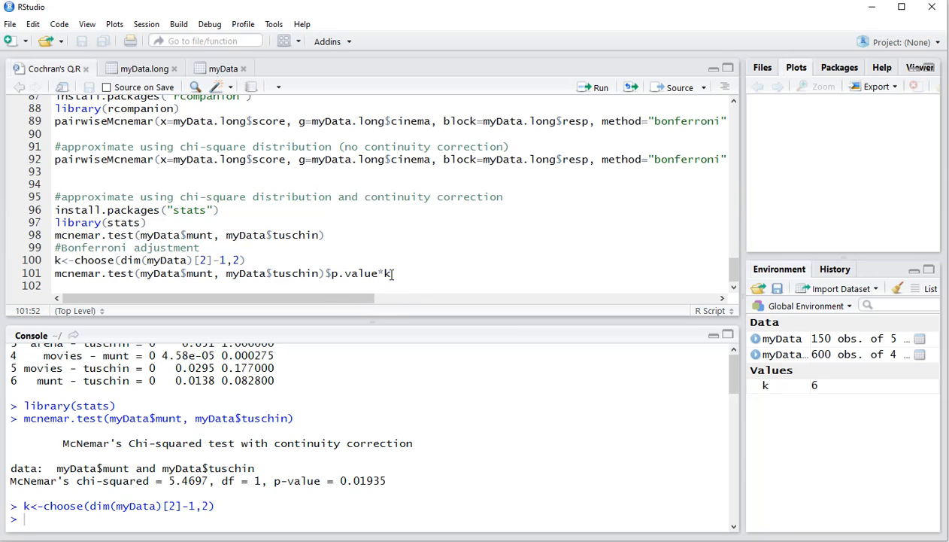
key("Return")
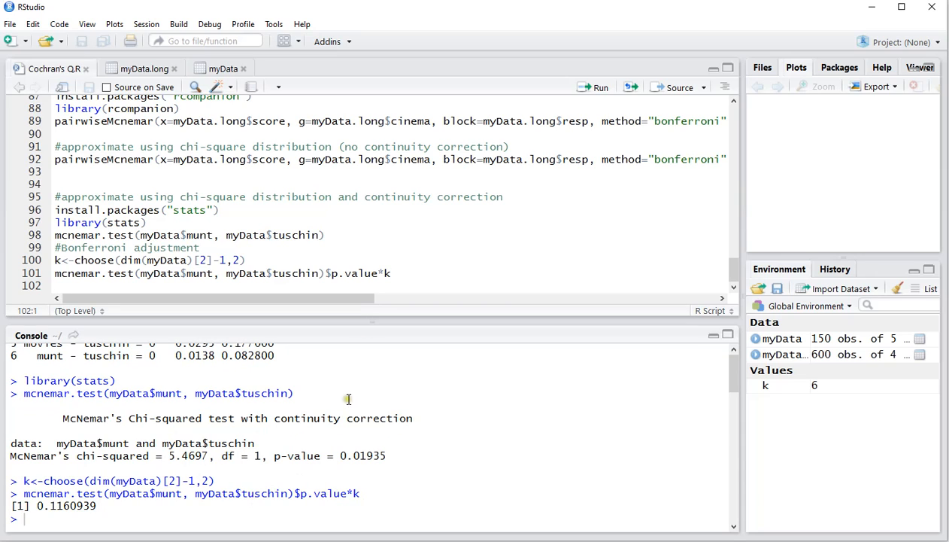
mouse_move(365, 458)
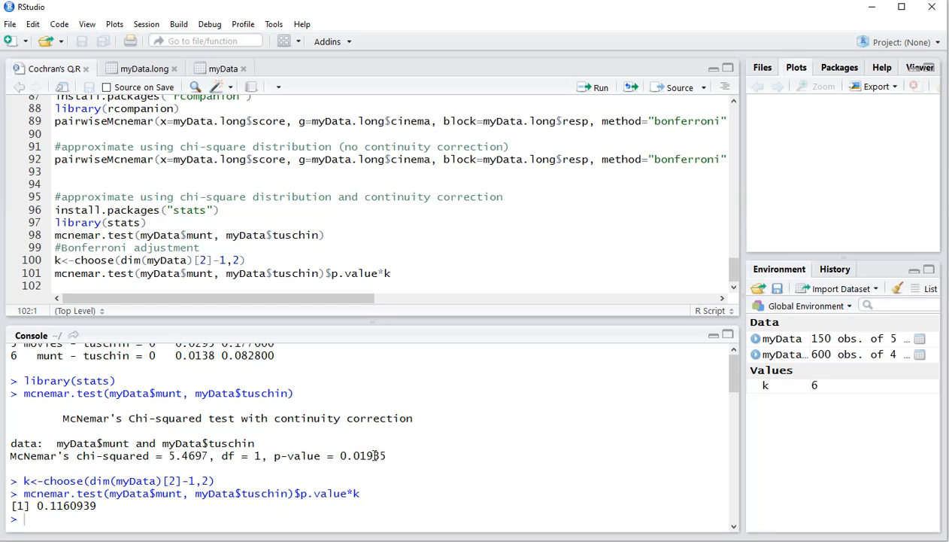
mouse_move(59, 513)
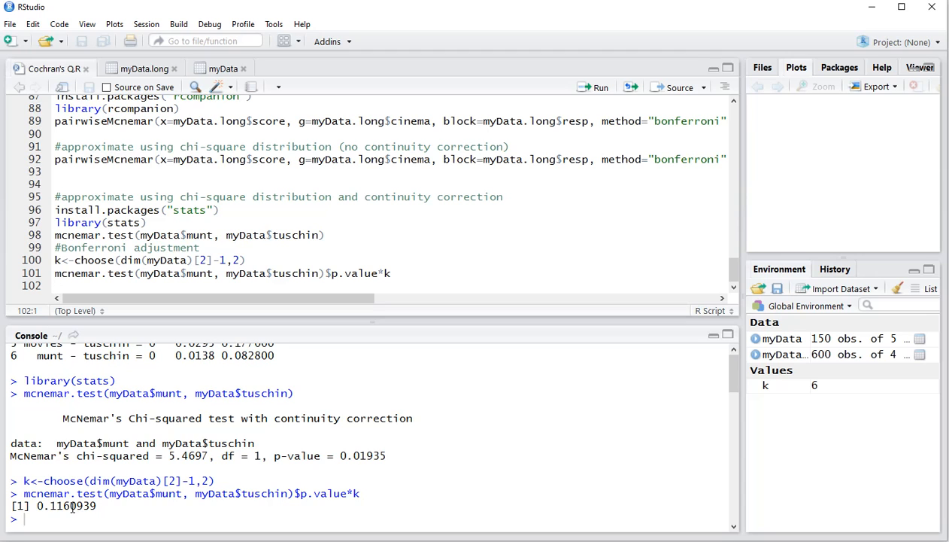
mouse_move(290, 439)
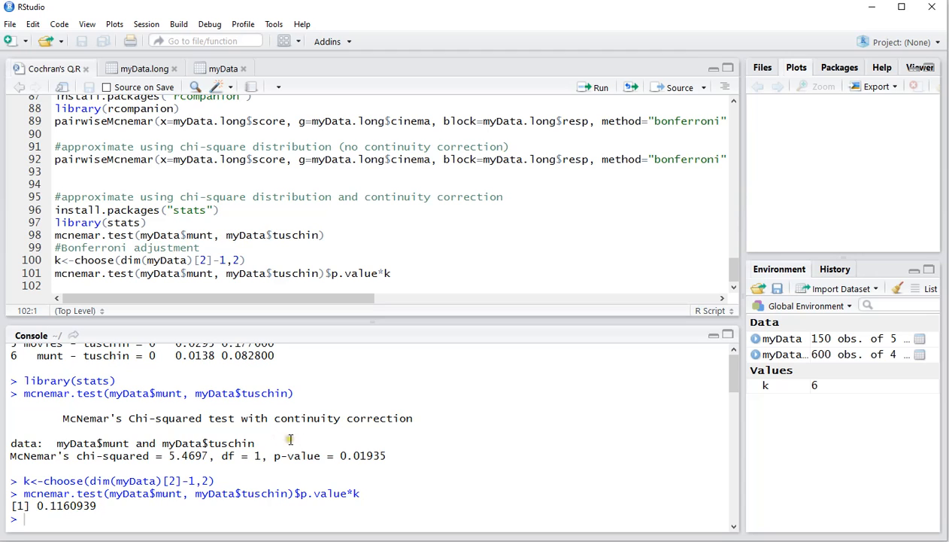